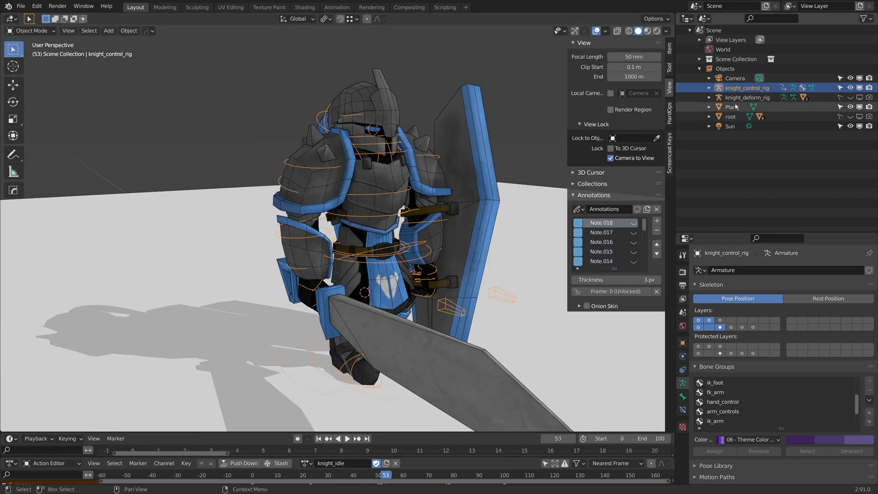
Make knight_deform_rig the active object and switch it into Pose Mode.
{"action": "left_click", "coordinate": [746, 97]}
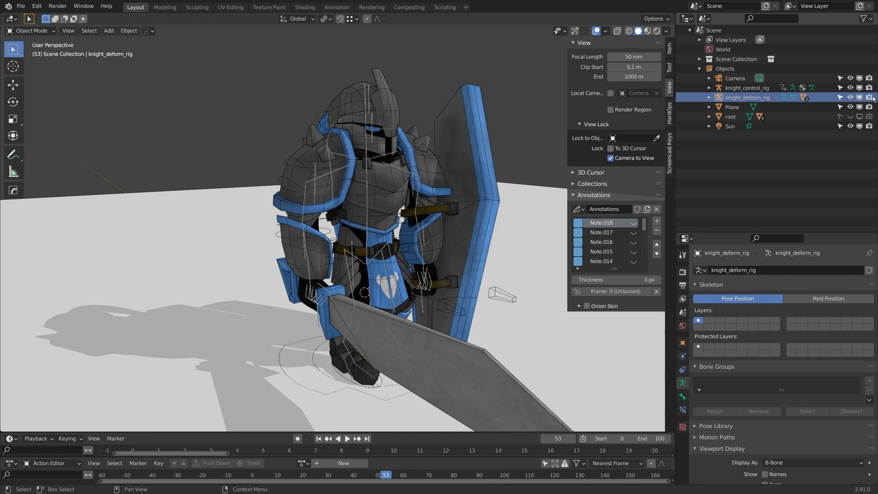
{"action": "left_click", "coordinate": [23, 31]}
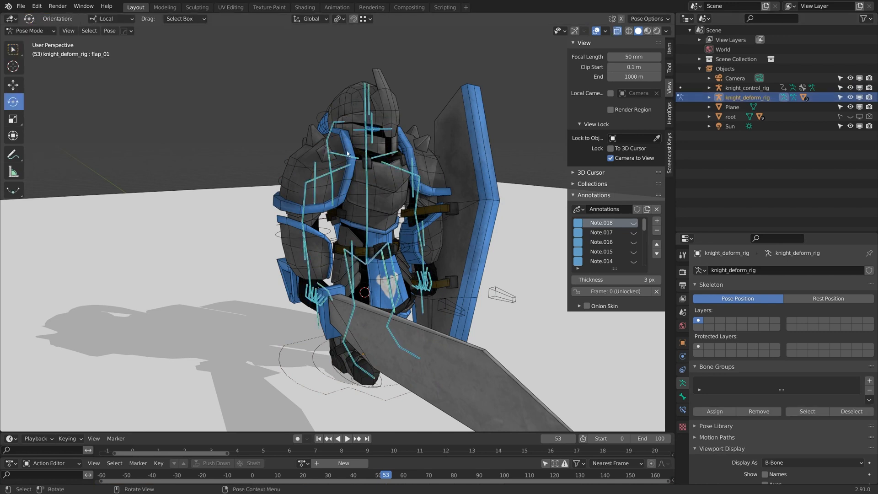
Bake the deform rig over frames 0–100 with visual keying, cleared parents, constraints kept.
{"action": "type", "text": "b"}
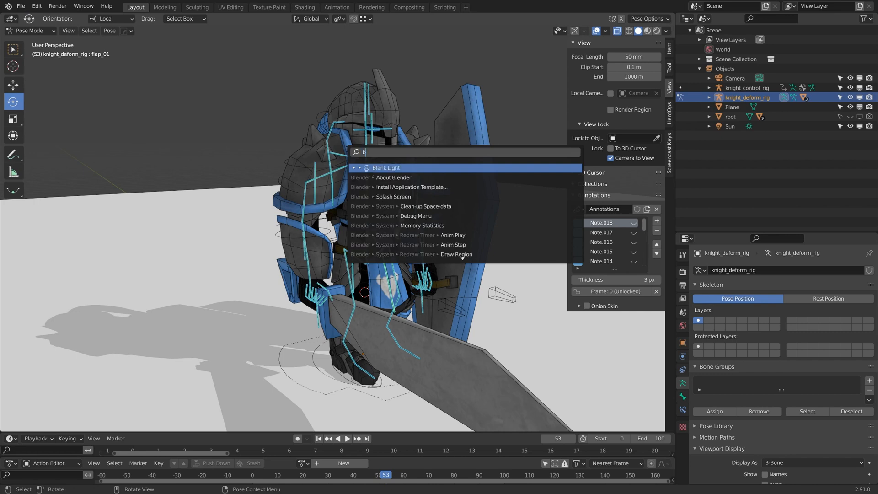
{"action": "type", "text": "ake"}
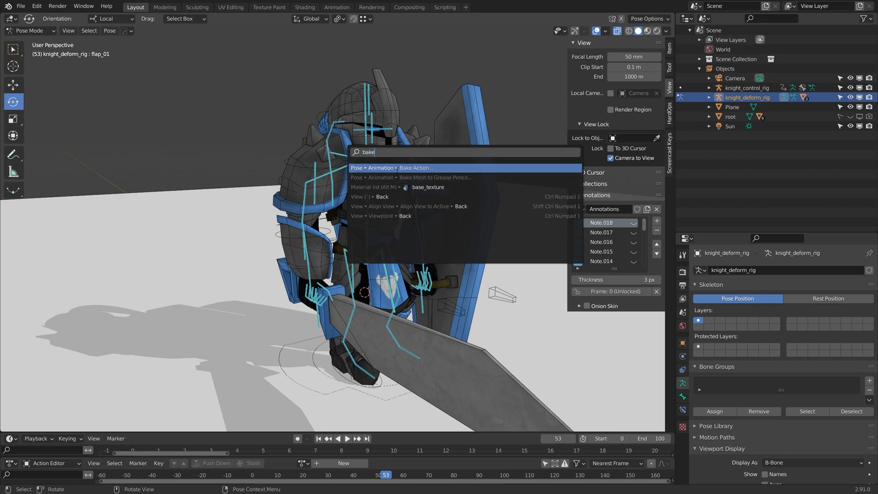
{"action": "mouse_move", "coordinate": [415, 168]}
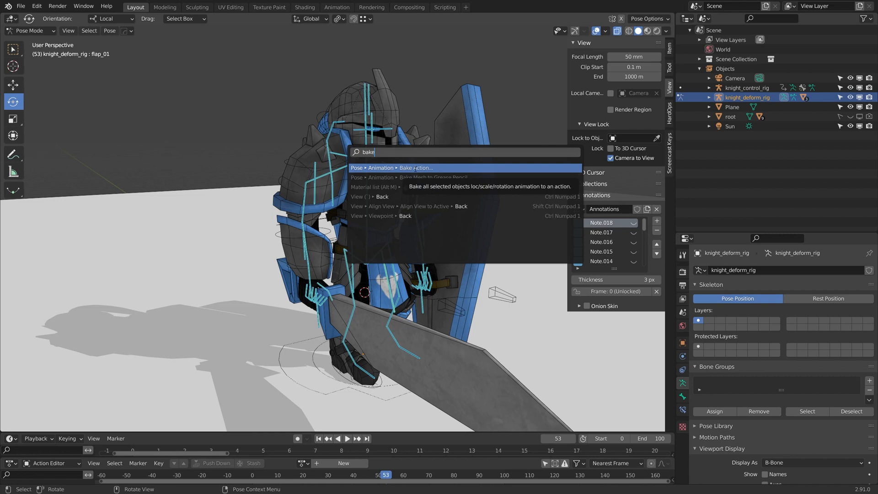
{"action": "left_click", "coordinate": [415, 168]}
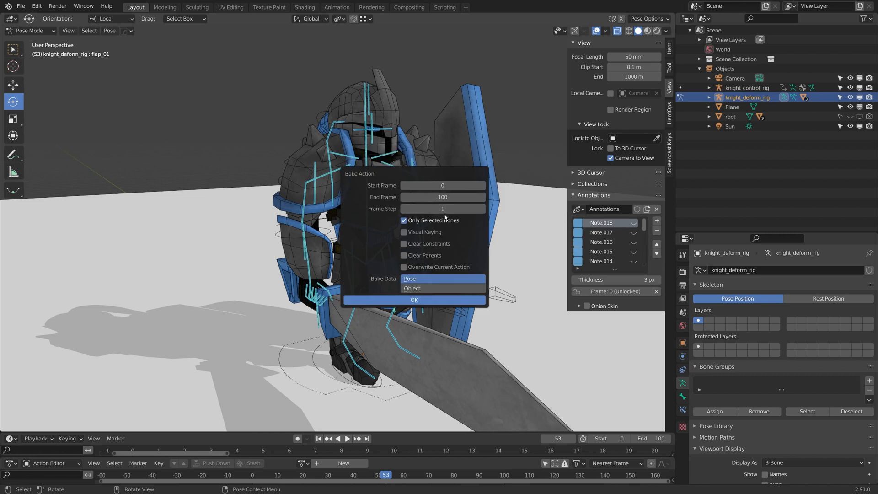
{"action": "mouse_move", "coordinate": [443, 196]}
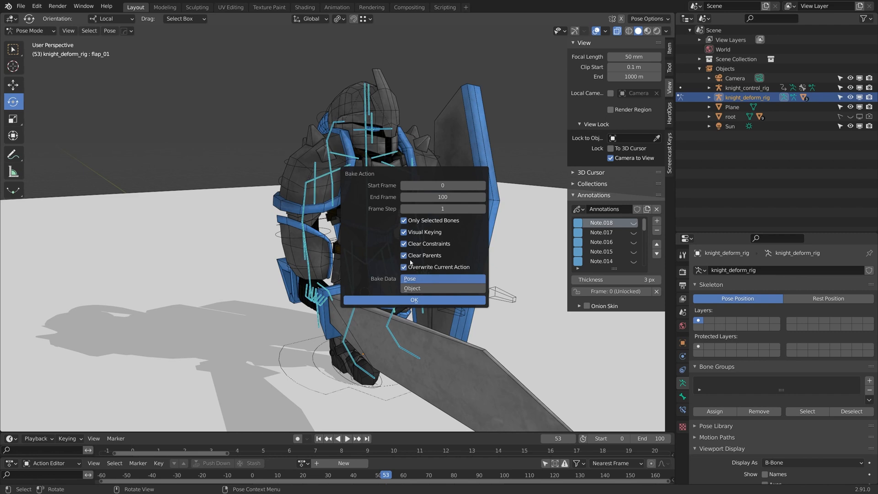
{"action": "left_click", "coordinate": [403, 243]}
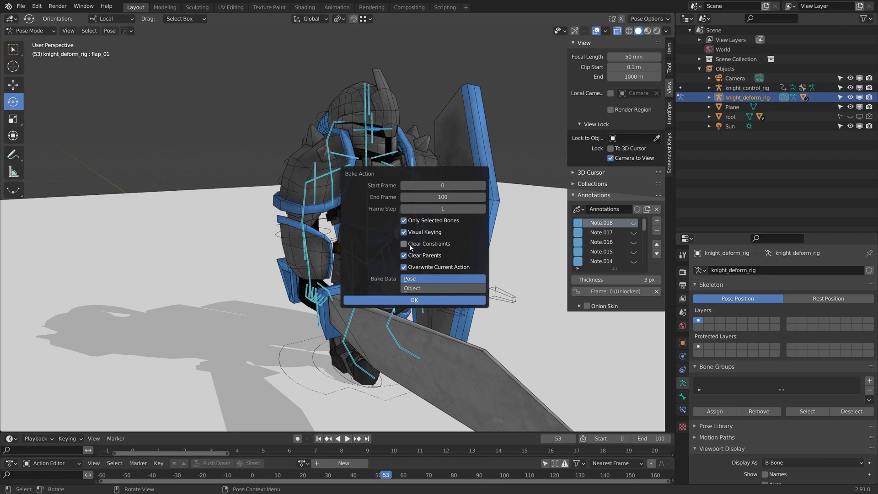
{"action": "mouse_move", "coordinate": [440, 249]}
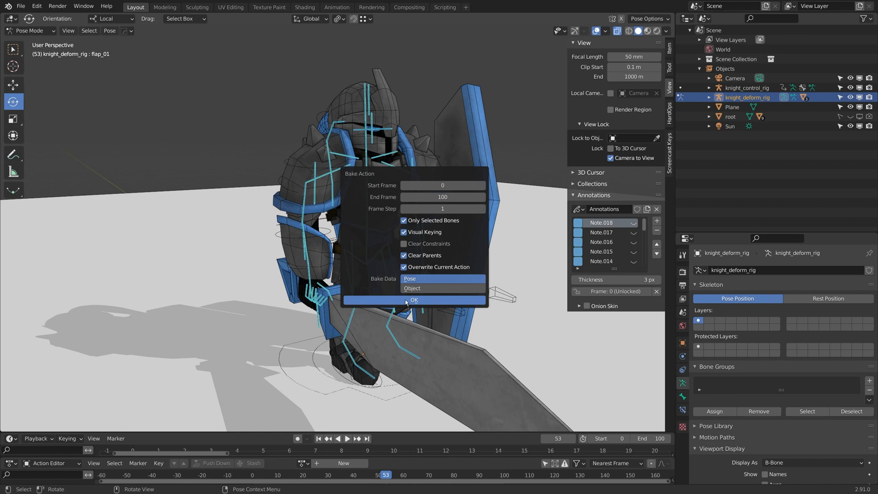
{"action": "left_click", "coordinate": [414, 300]}
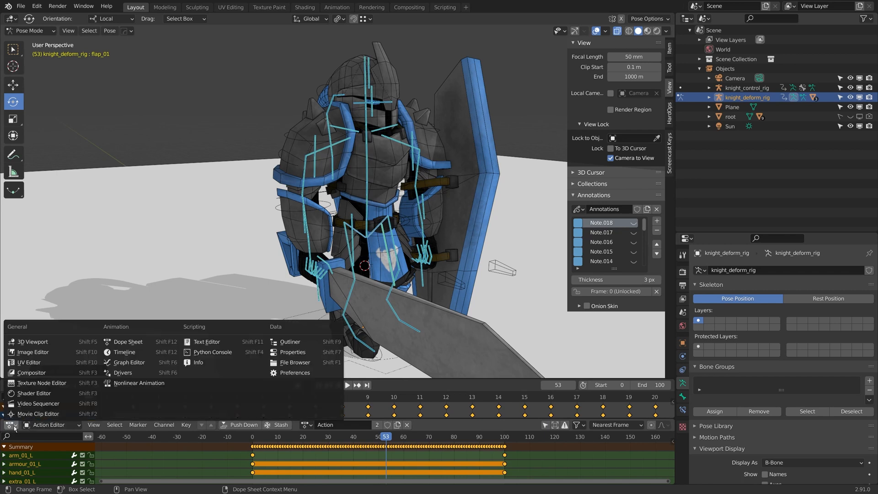
Rename the baked action to deform_knight_idle, play and stop it, then view the script.
{"action": "left_click", "coordinate": [13, 425]}
{"action": "type", "text": "deof"}
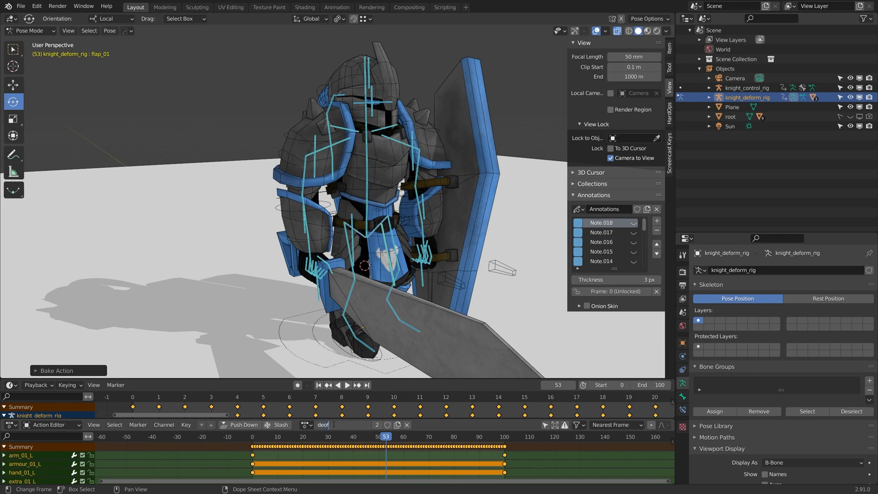
{"action": "left_click", "coordinate": [350, 385]}
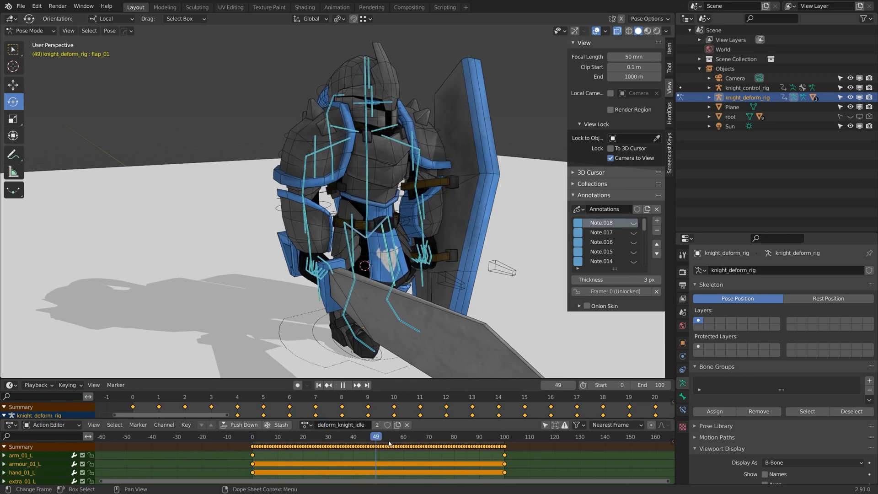
{"action": "left_click", "coordinate": [348, 385]}
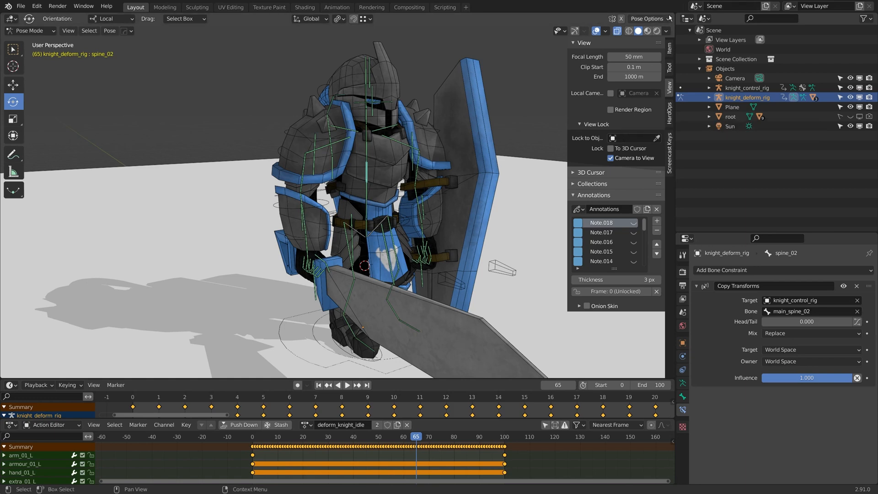
{"action": "left_click", "coordinate": [424, 18]}
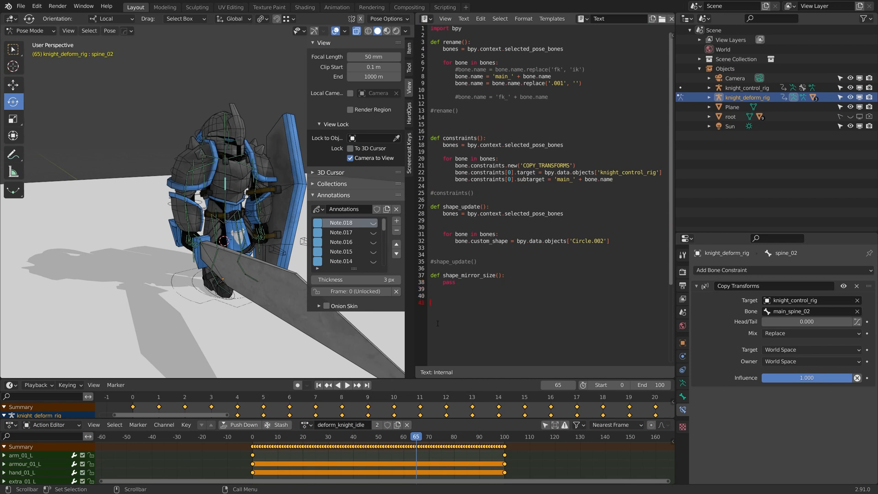
Write def toggle_constraints() looping over selected pose bones and each bone's constraints.
{"action": "type", "text": "d"}
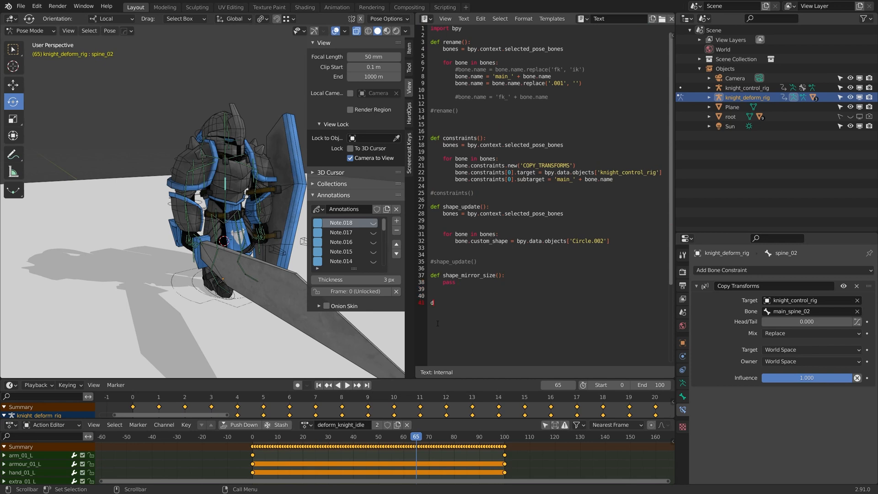
{"action": "type", "text": "ef toggle_constraints():"}
{"action": "type", "text": "bon"}
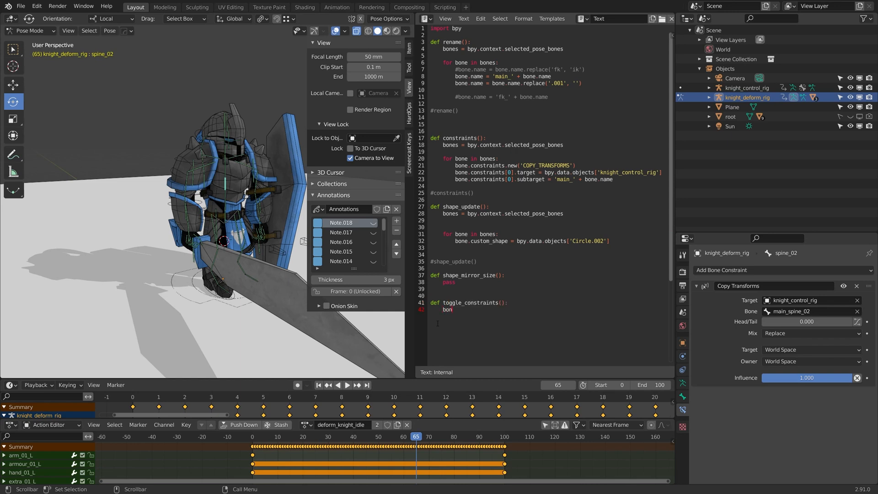
{"action": "type", "text": "es."}
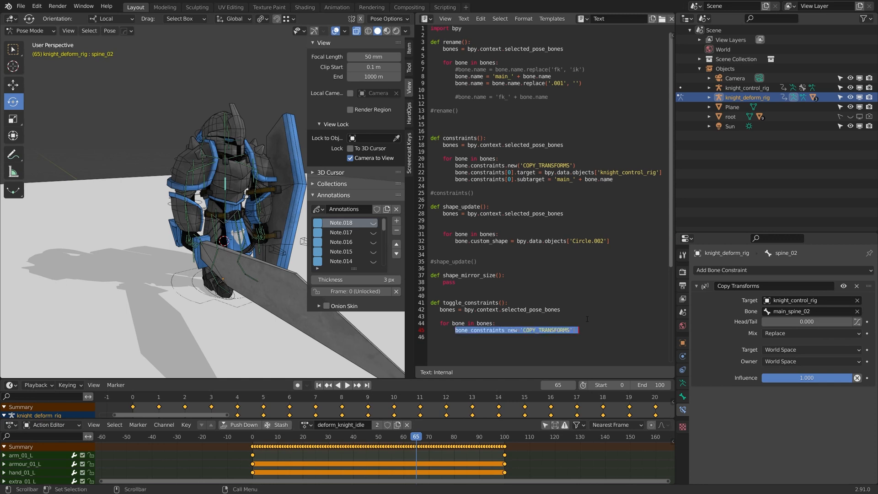
{"action": "key", "text": "Delete"}
{"action": "type", "text": "for con"}
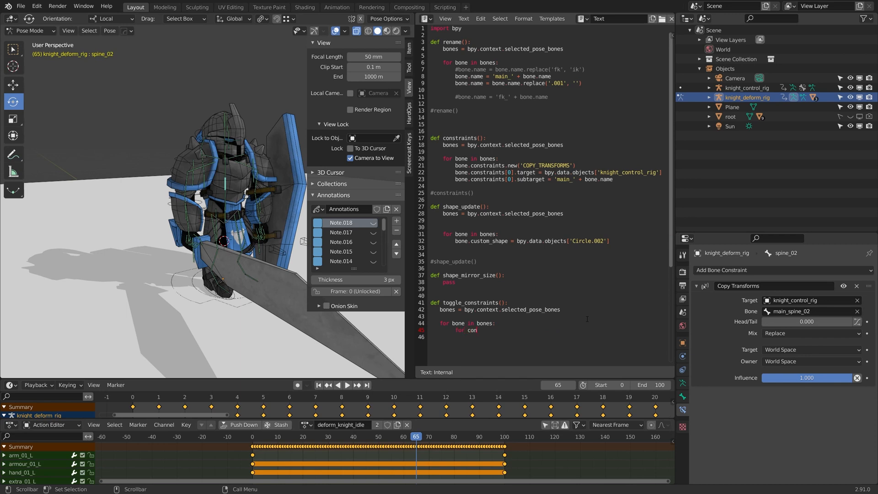
{"action": "type", "text": "straint in bone."}
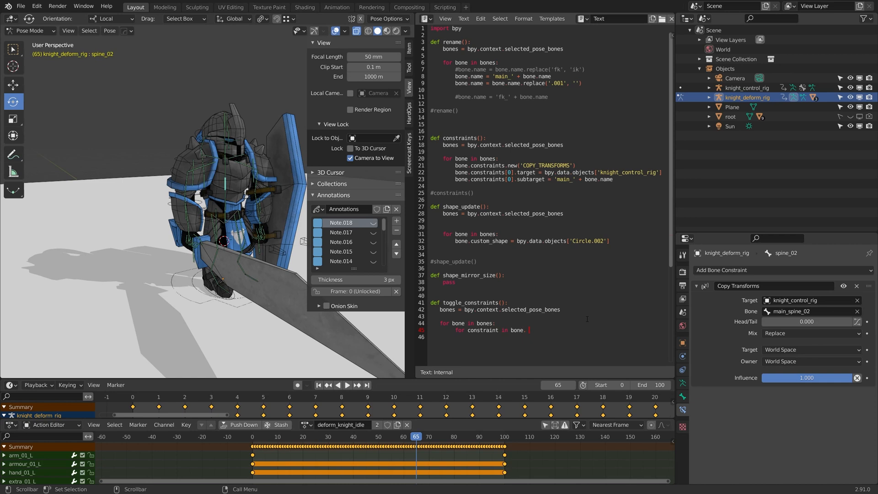
{"action": "type", "text": "constraints:"}
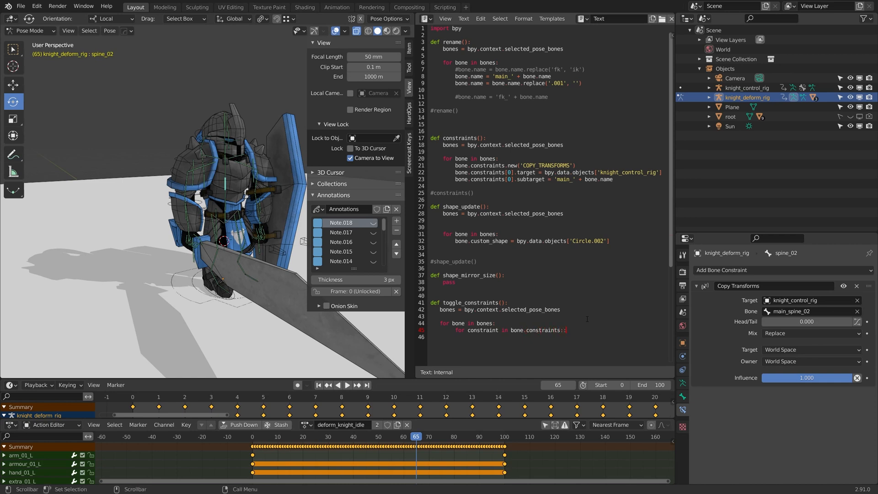
{"action": "type", "text": "constraint."}
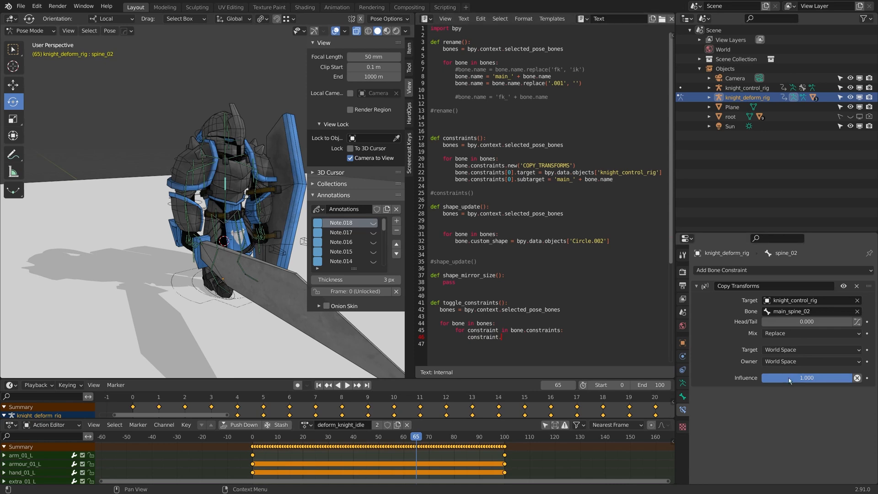
Open Blender Preferences on the add-ons list and close it again.
{"action": "left_click", "coordinate": [36, 6]}
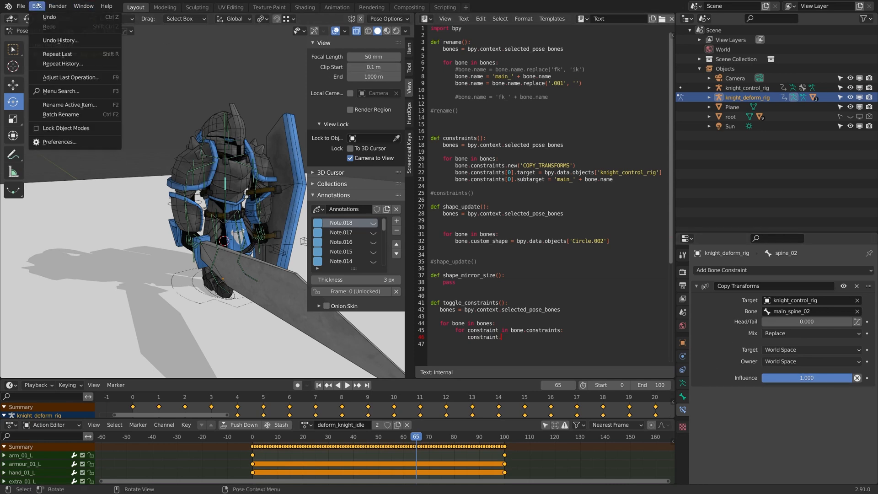
{"action": "left_click", "coordinate": [59, 142]}
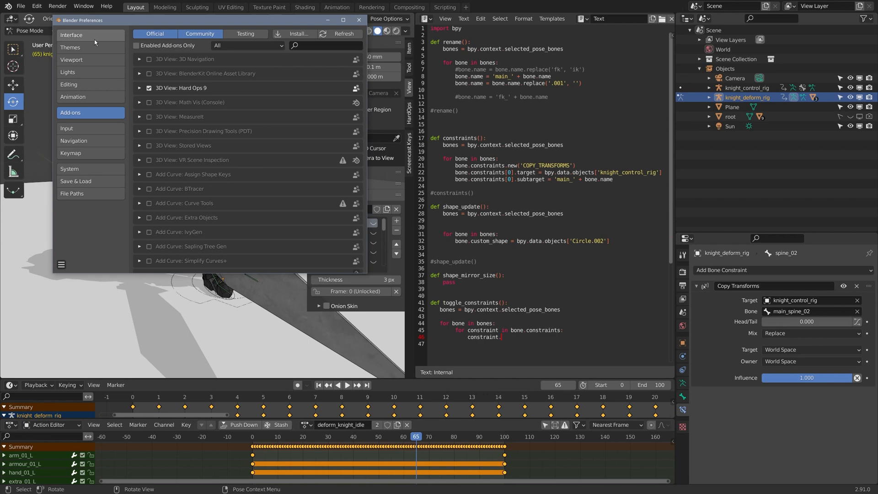
{"action": "left_click", "coordinate": [77, 35]}
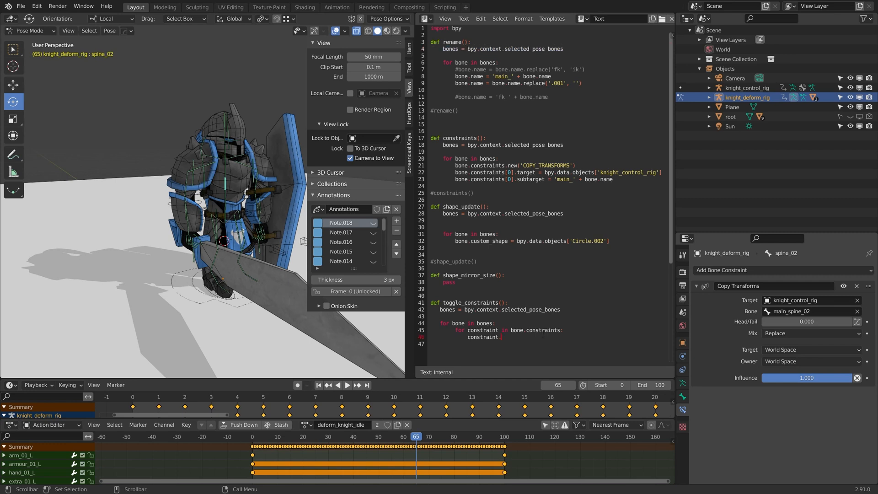
Make toggle_constraints set each constraint's influence to its input value.
{"action": "type", "text": "influence = ("}
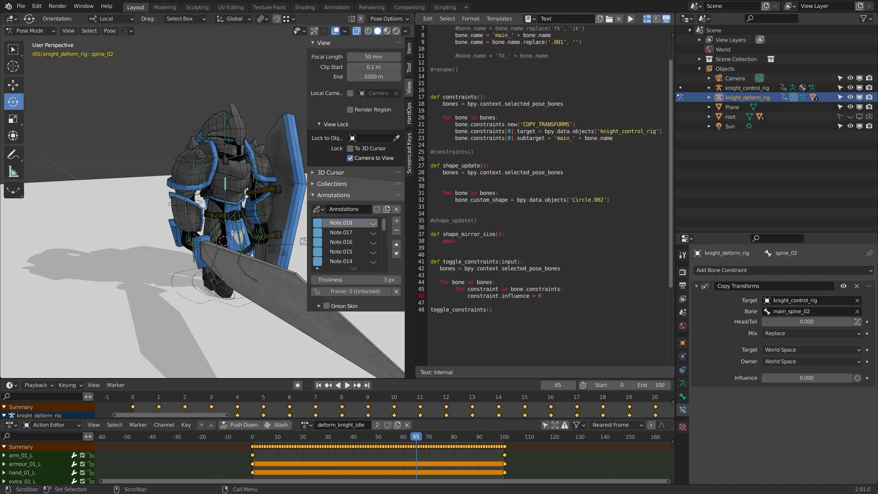
{"action": "type", "text": "input"}
{"action": "left_click", "coordinate": [474, 310]}
{"action": "type", "text": "0.0"}
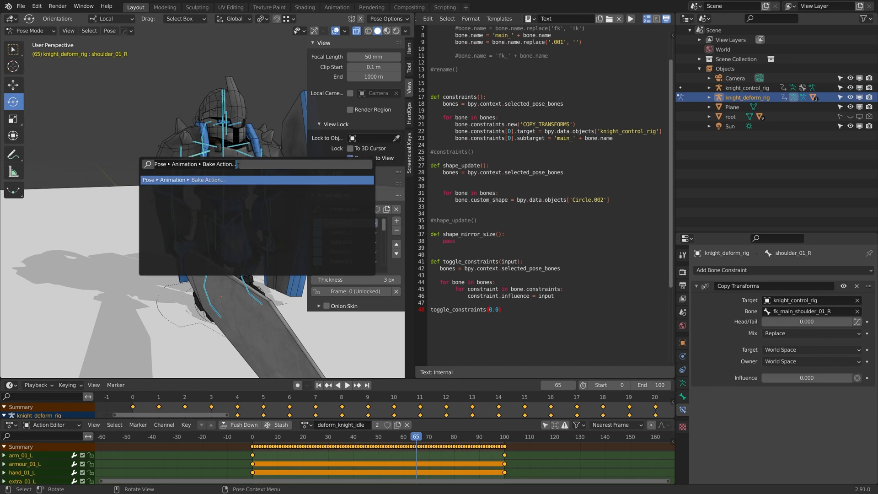
Bake the selected deform bones' motion over frames 0–100 with visual keying.
{"action": "left_click", "coordinate": [207, 180]}
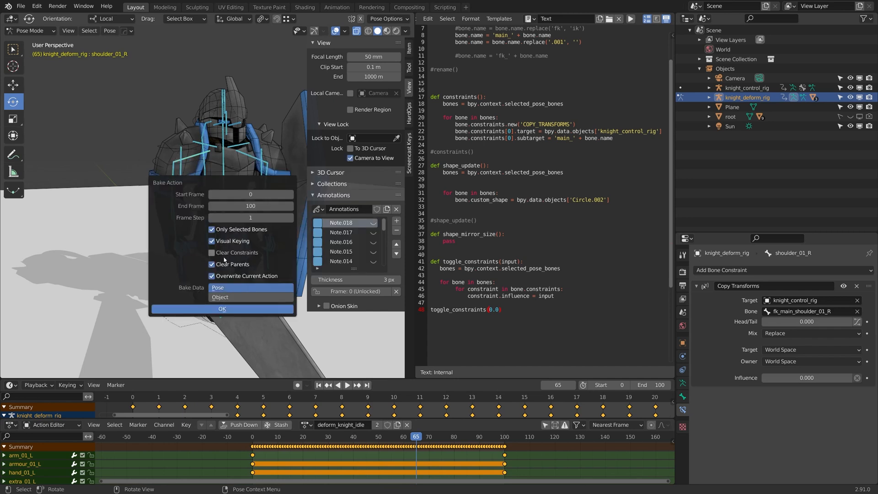
{"action": "mouse_move", "coordinate": [224, 255]}
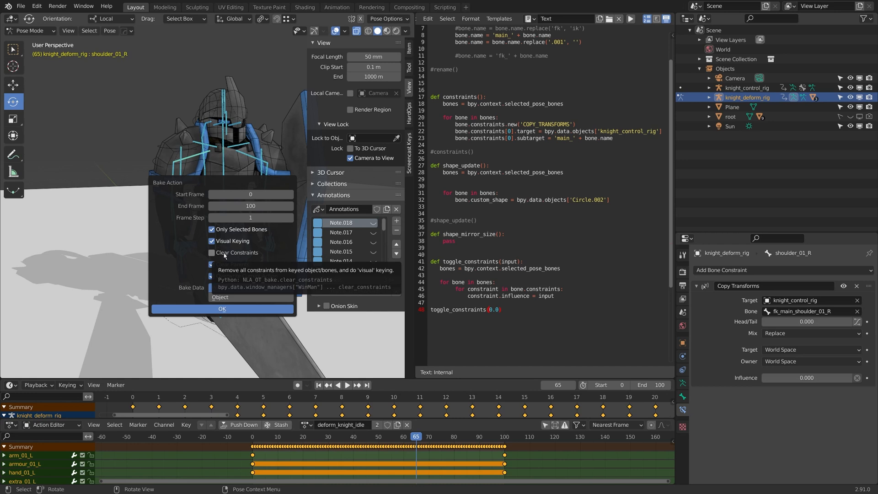
{"action": "left_click", "coordinate": [221, 309]}
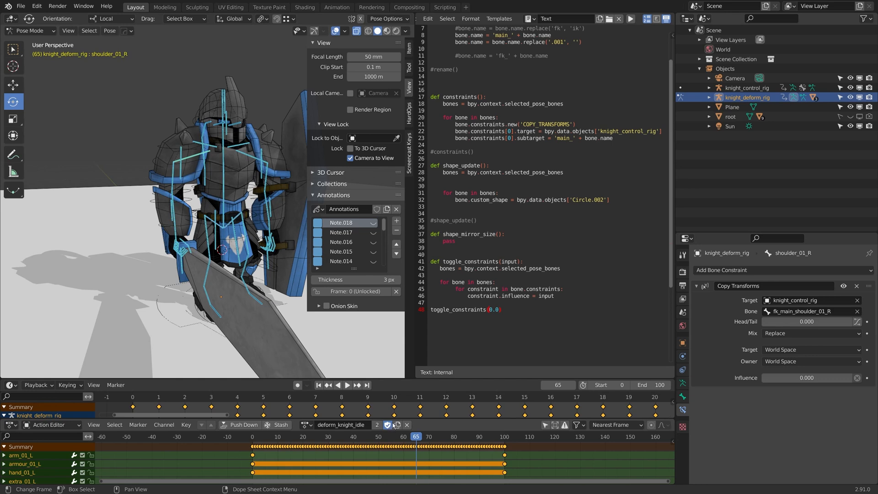
Play and stop the idle animation, unlink deform_knight_idle, and return to frame 0.
{"action": "left_click", "coordinate": [348, 385]}
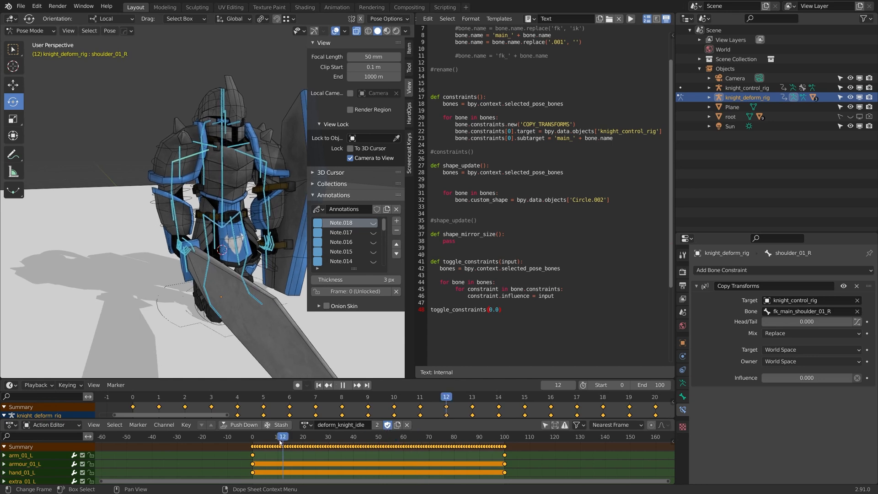
{"action": "left_click", "coordinate": [343, 385]}
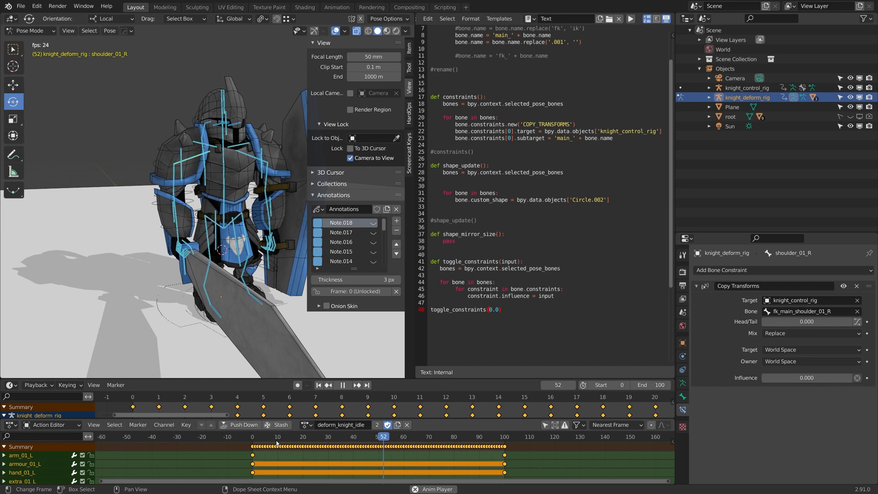
{"action": "left_click", "coordinate": [348, 385]}
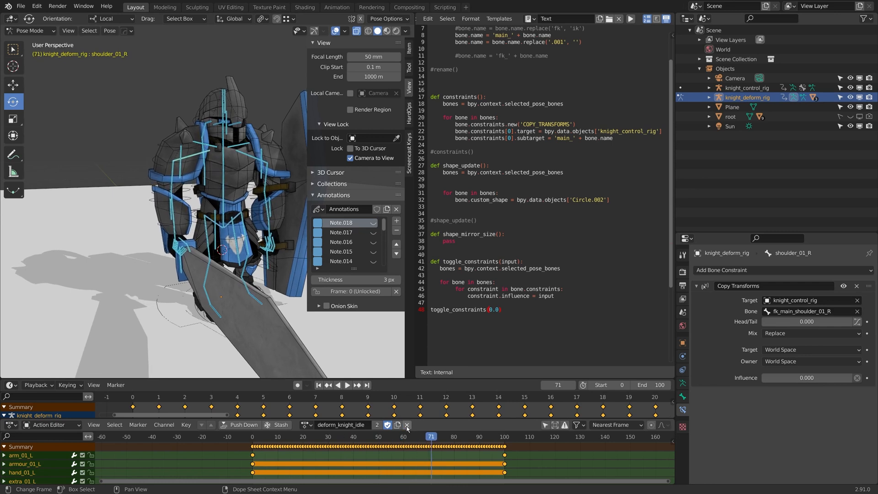
{"action": "mouse_move", "coordinate": [407, 425]}
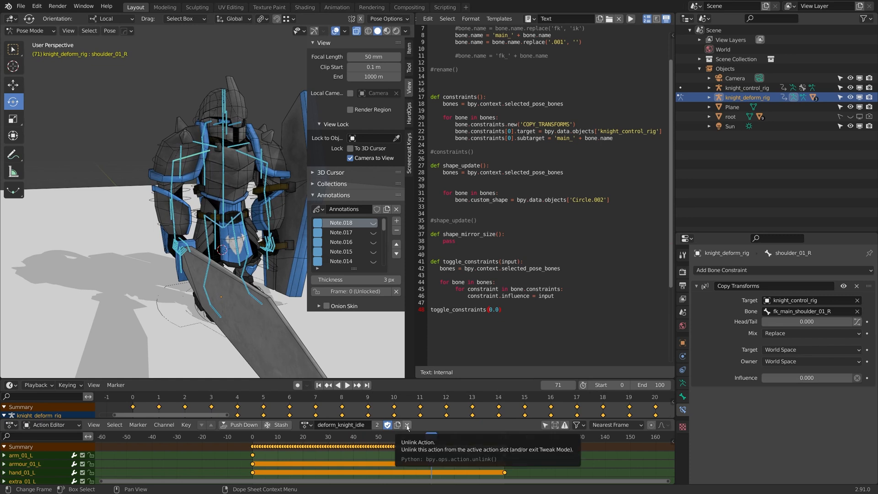
{"action": "left_click", "coordinate": [407, 425]}
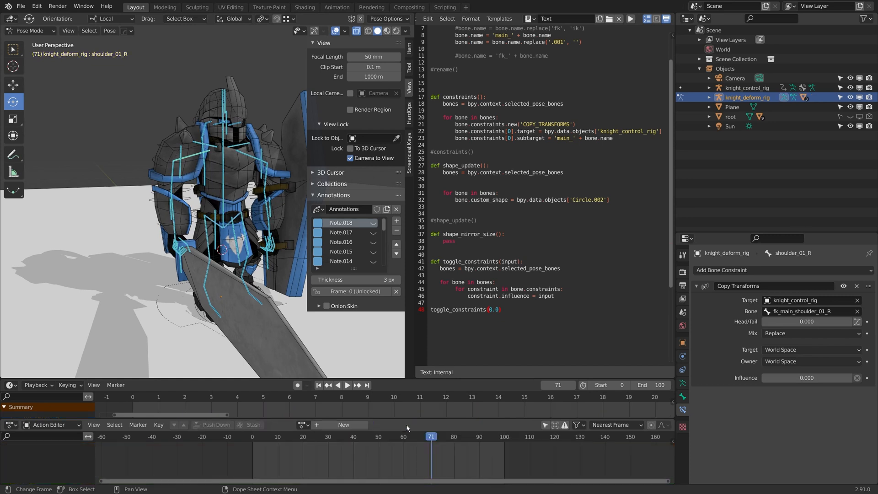
{"action": "left_click", "coordinate": [252, 437]}
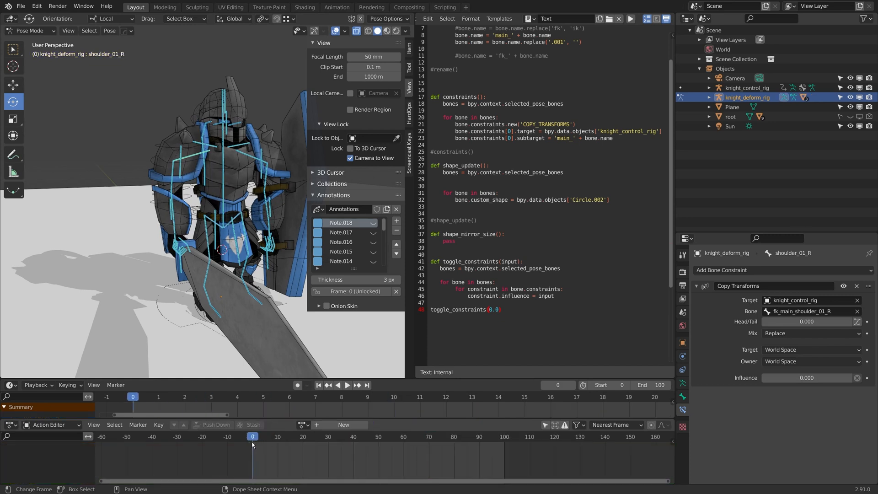
Set the scene's end frame to 20.
{"action": "left_click", "coordinate": [649, 385]}
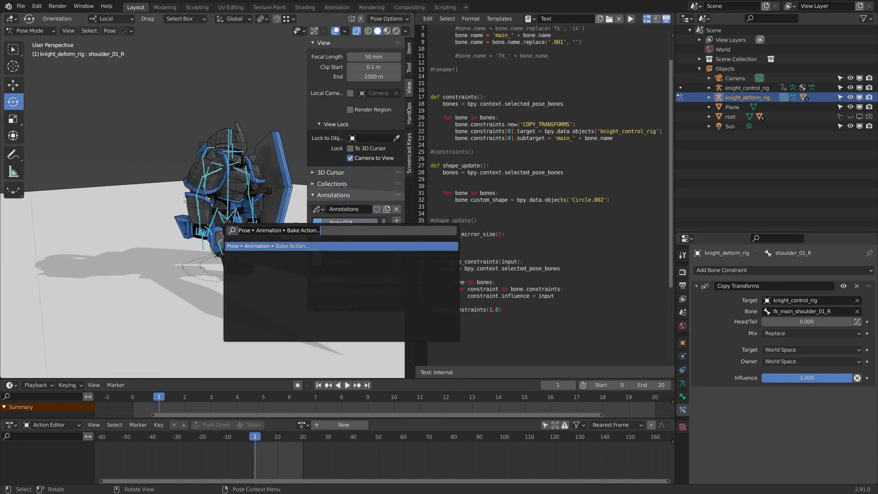
Bake frames 0–20 and name the new action deform_knight_walk.
{"action": "left_click", "coordinate": [291, 246]}
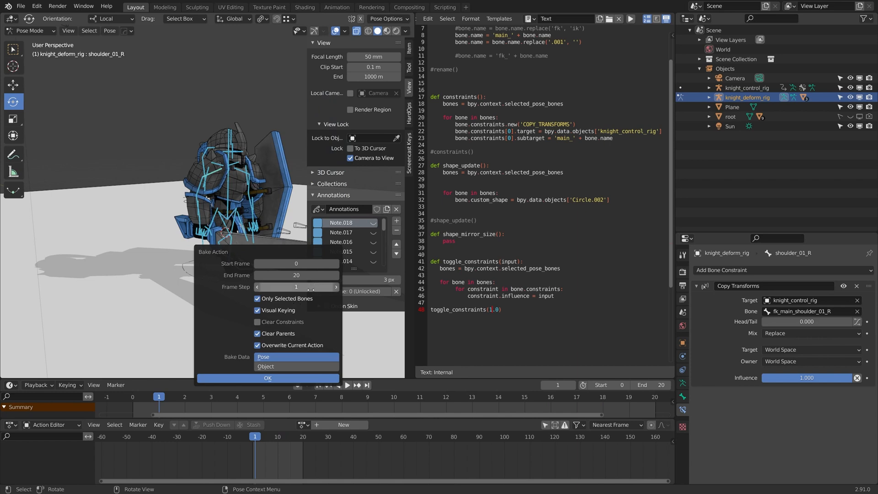
{"action": "left_click", "coordinate": [268, 378]}
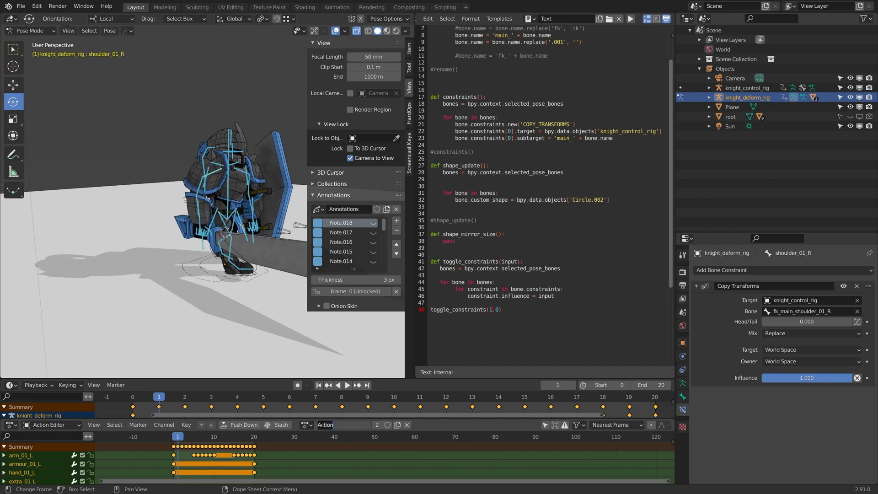
{"action": "type", "text": "deform_knight_walk"}
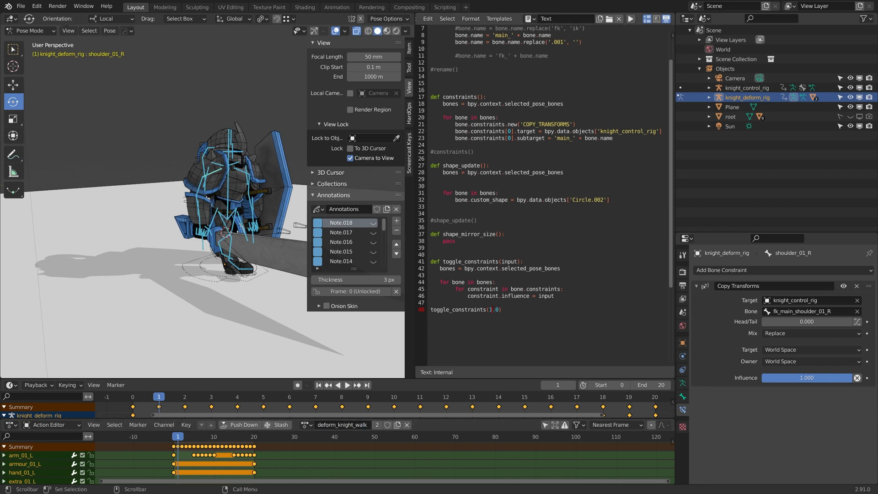
{"action": "type", "text": "0"}
{"action": "key", "text": "Enter"}
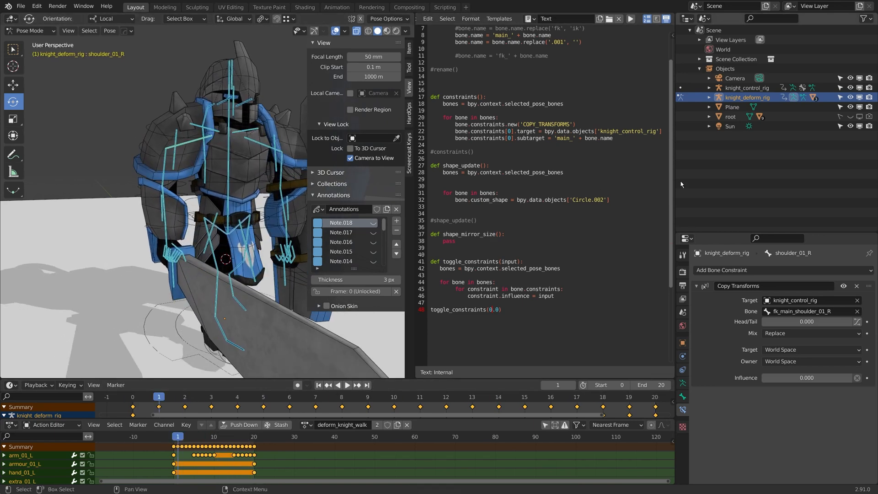
Select the deform rig with its character, shield and sword meshes and export as FBX limited to armature and mesh.
{"action": "left_click", "coordinate": [708, 97]}
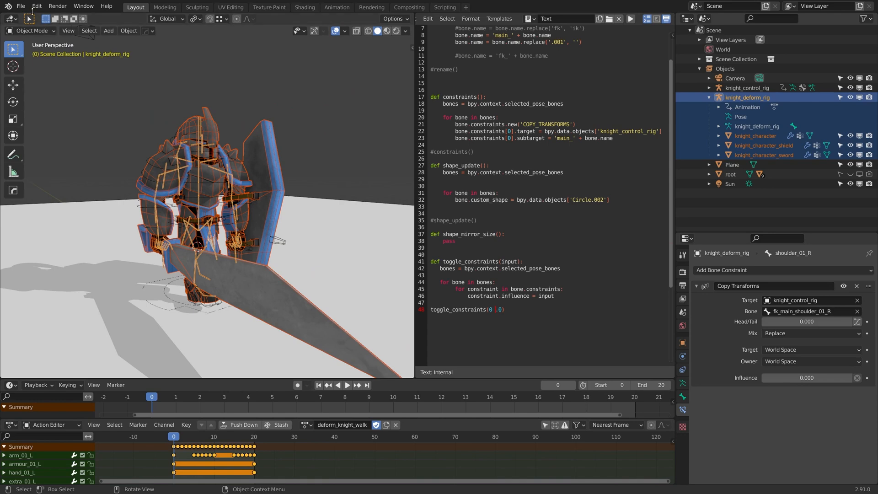
{"action": "left_click", "coordinate": [19, 6]}
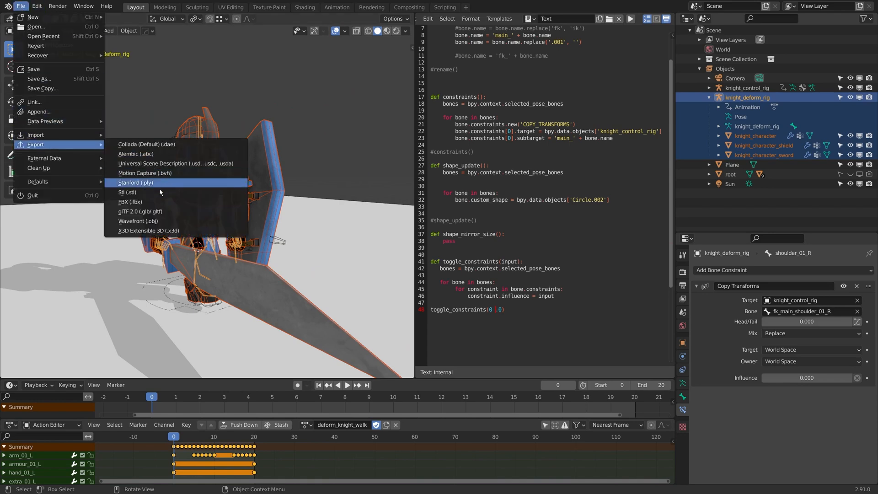
{"action": "left_click", "coordinate": [130, 202]}
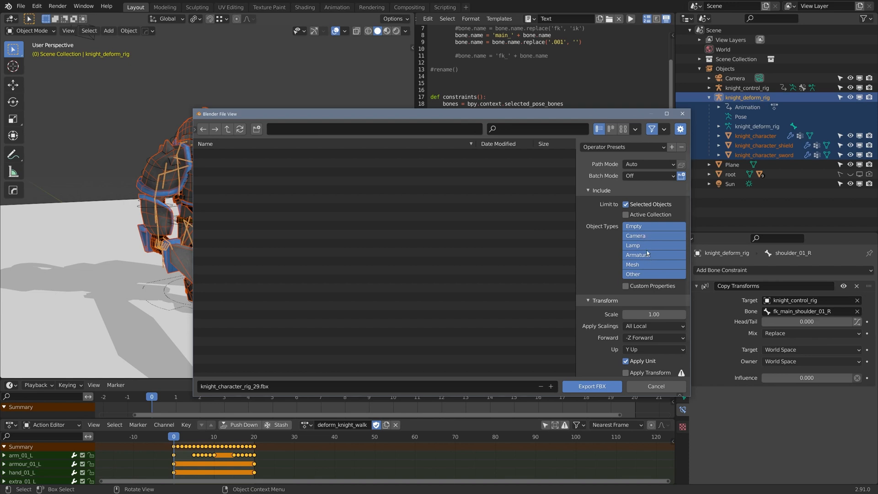
{"action": "left_click", "coordinate": [638, 254]}
{"action": "type", "text": "1"}
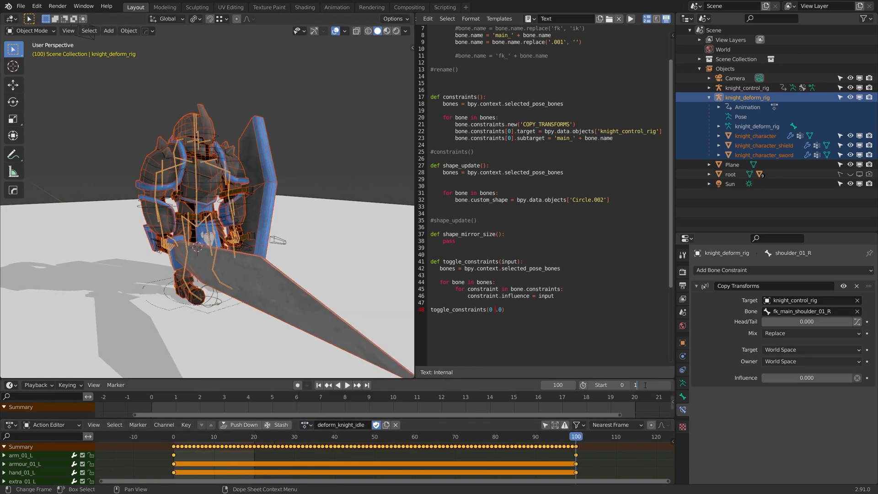
Export the rig with the idle action as knight_character_idle.fbx.
{"action": "left_click", "coordinate": [25, 6]}
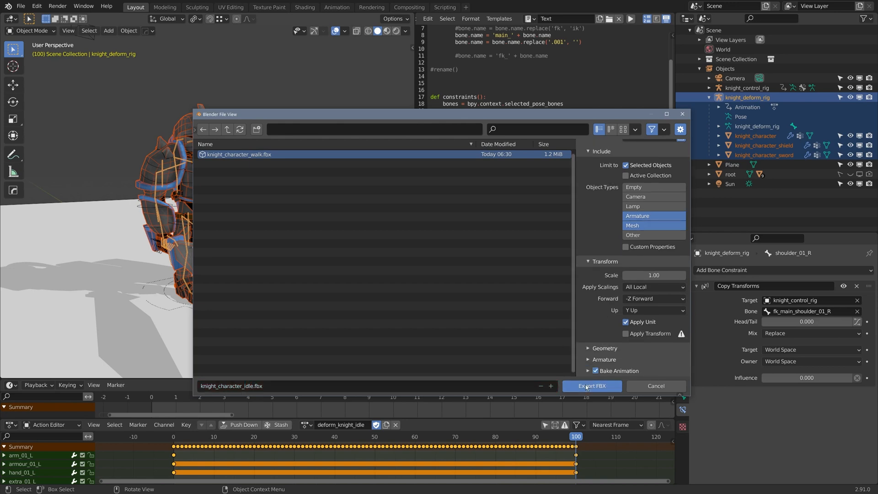
{"action": "left_click", "coordinate": [591, 386]}
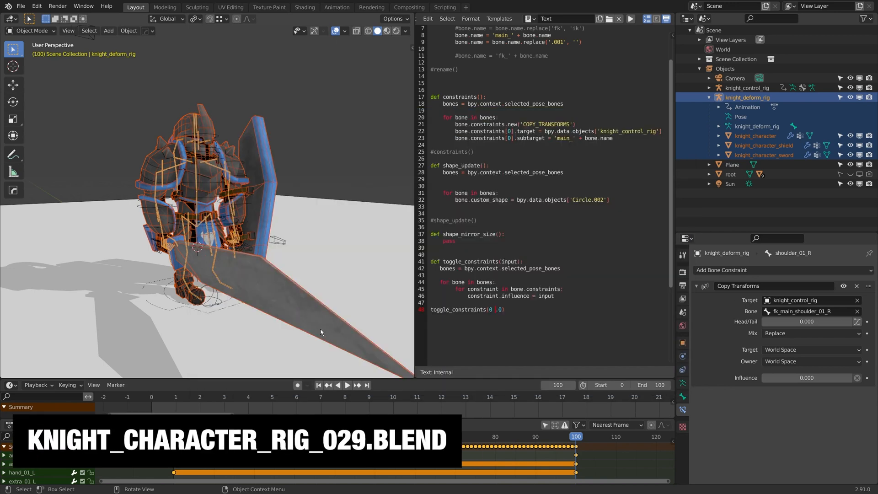